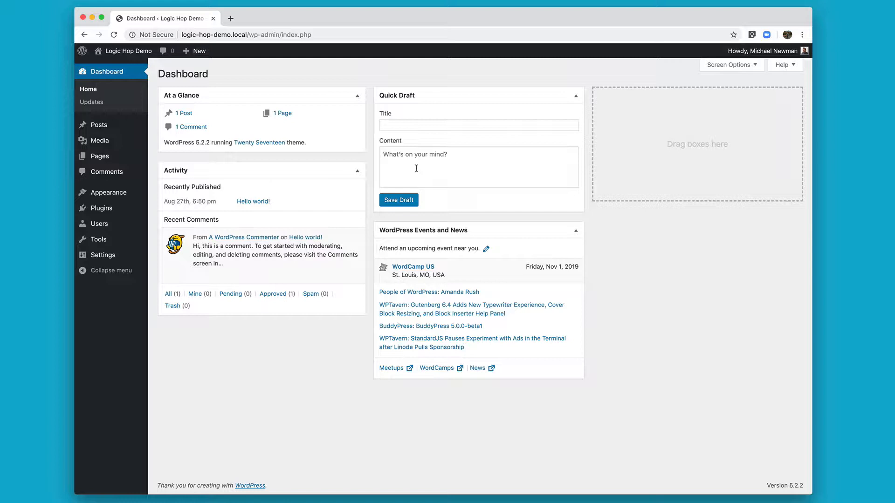
mouse_move(395, 286)
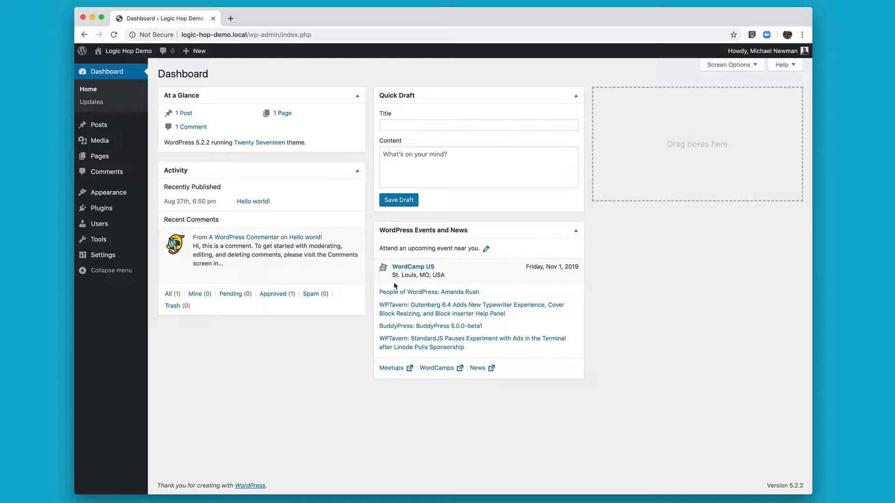
mouse_move(103, 226)
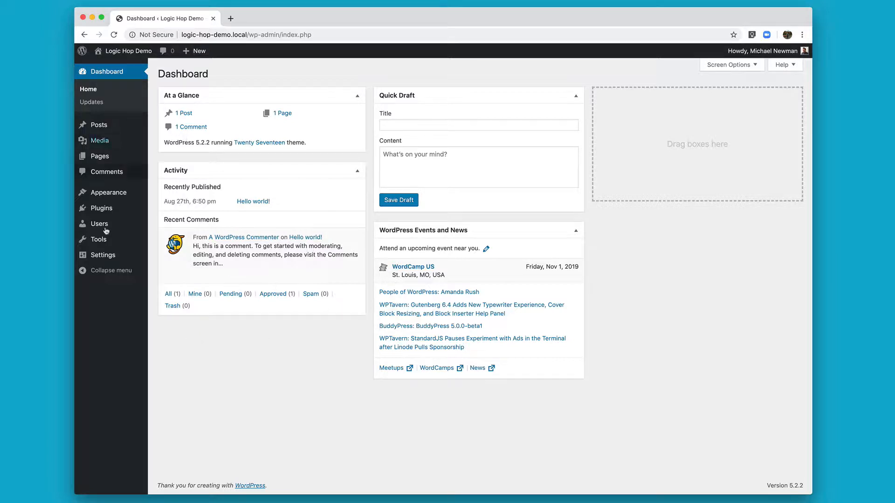
mouse_move(101, 208)
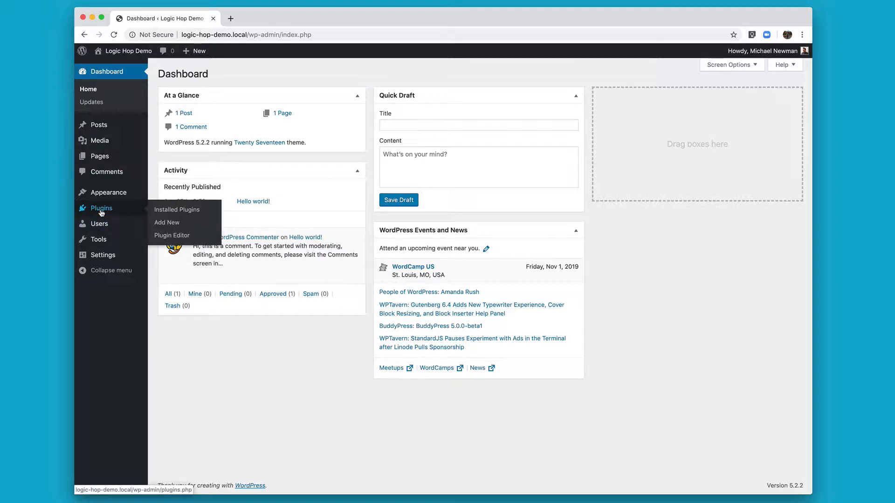
mouse_move(167, 222)
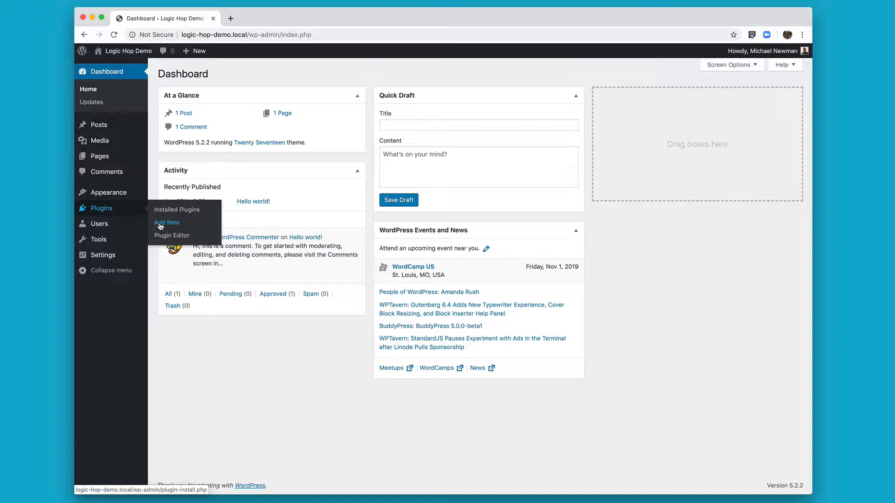
Step: Find 'Logic Hop' under Add New Plugins, then install and activate it
click(167, 223)
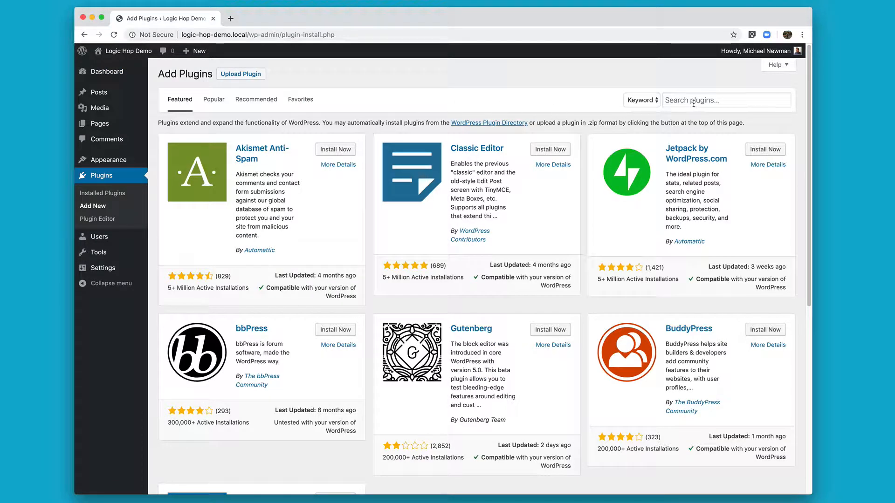
text(Logic Hop)
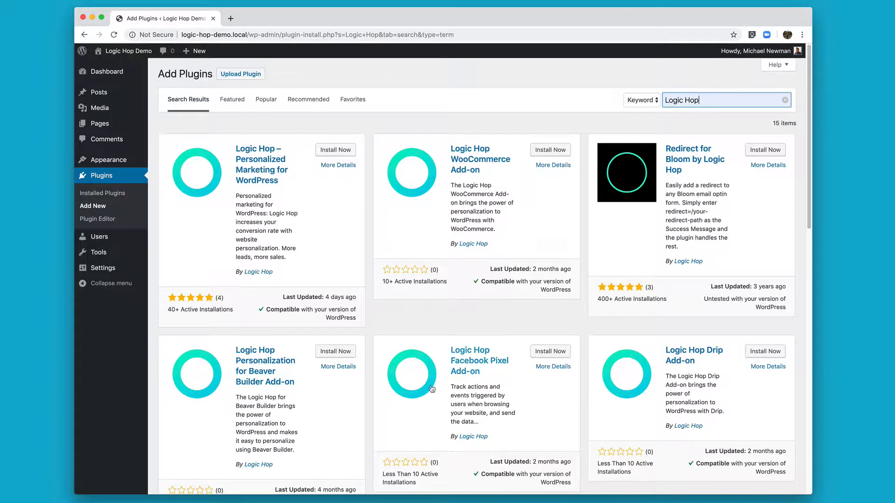
mouse_move(336, 201)
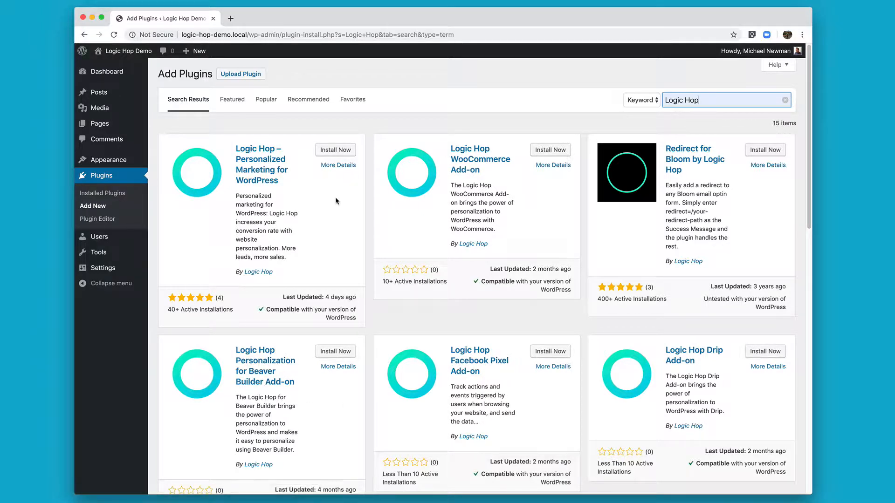
mouse_move(291, 172)
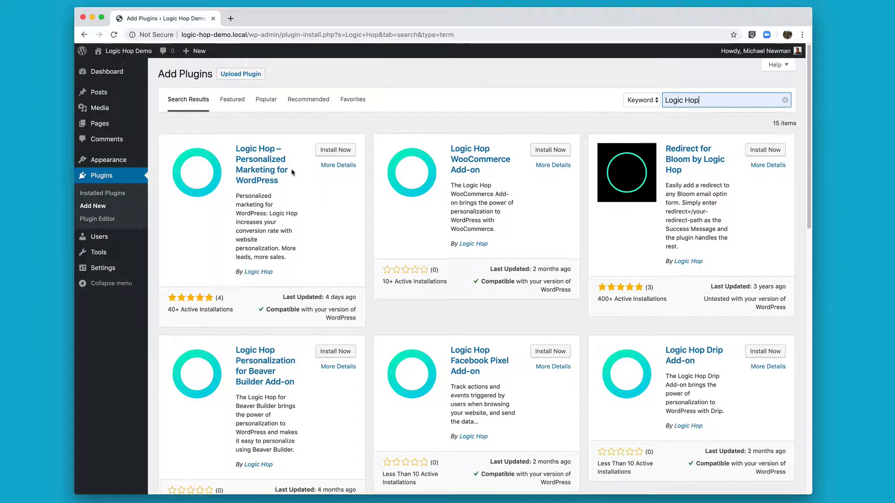
mouse_move(294, 172)
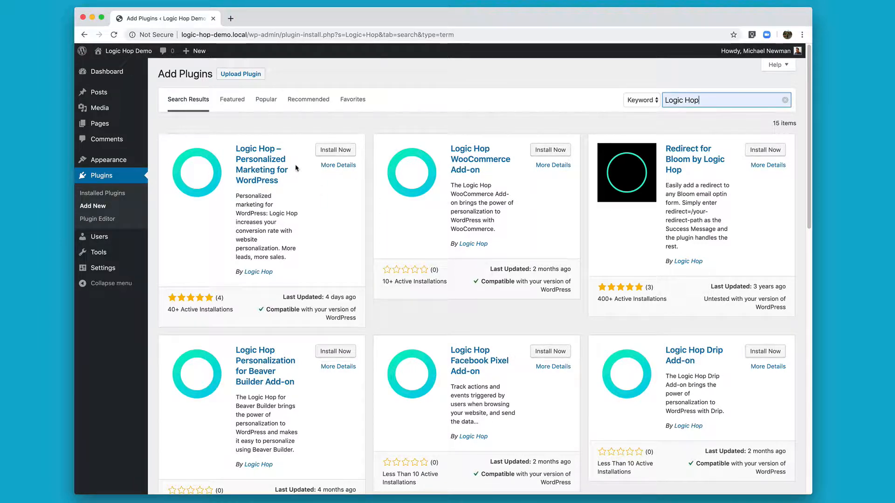
click(335, 149)
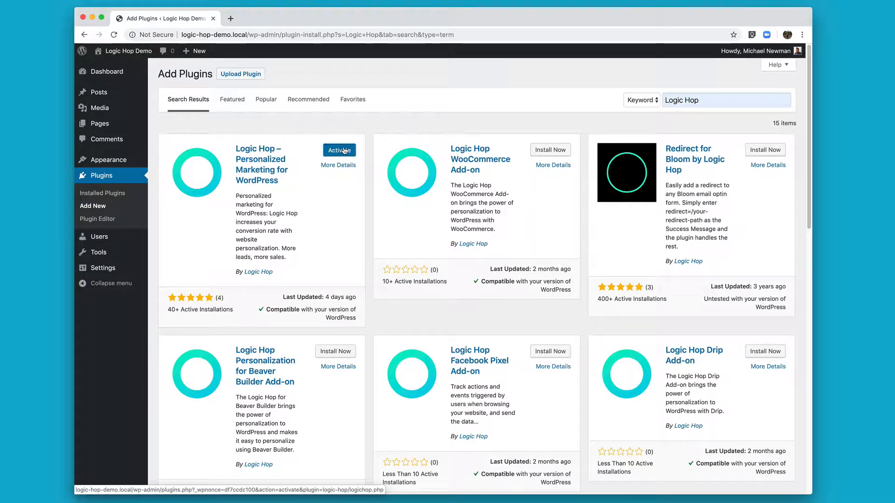
click(338, 151)
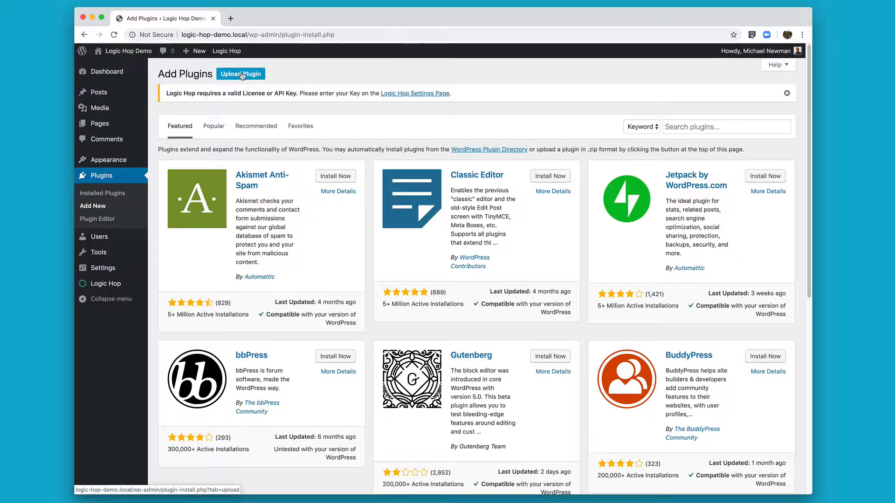
Step: Upload logic-hop-local-storage.zip through Upload Plugin and install it
click(241, 74)
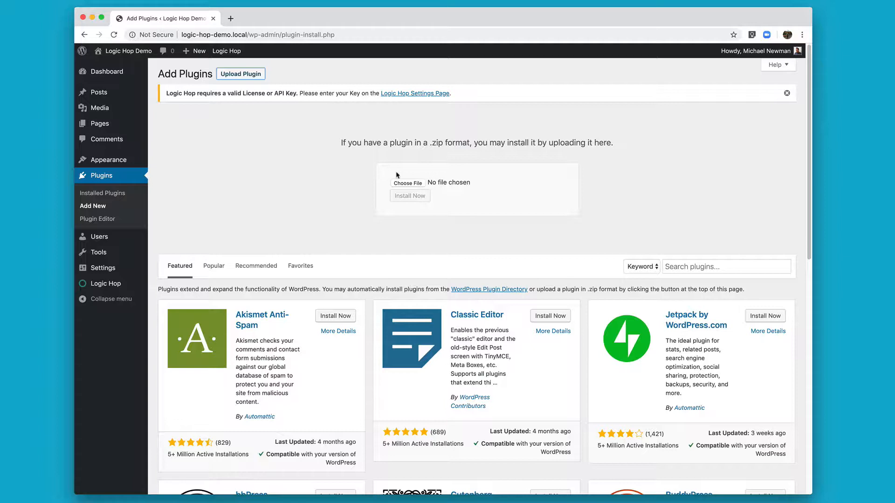
click(407, 183)
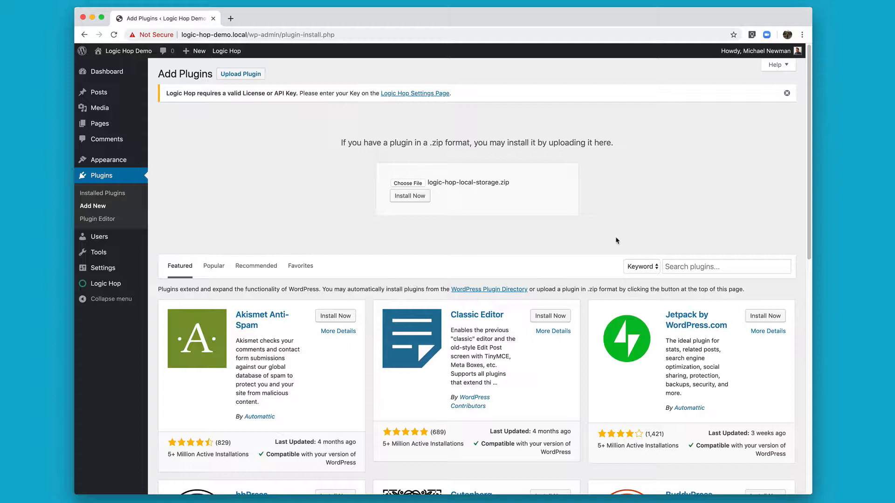
mouse_move(491, 213)
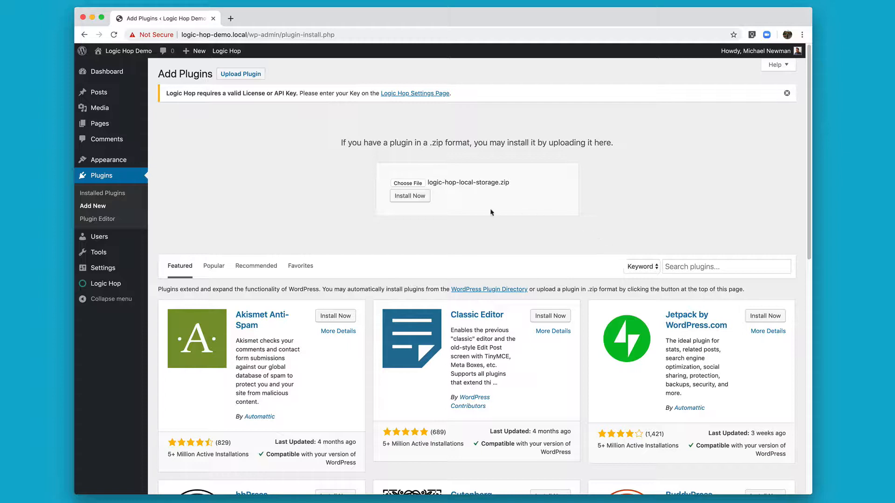
click(409, 196)
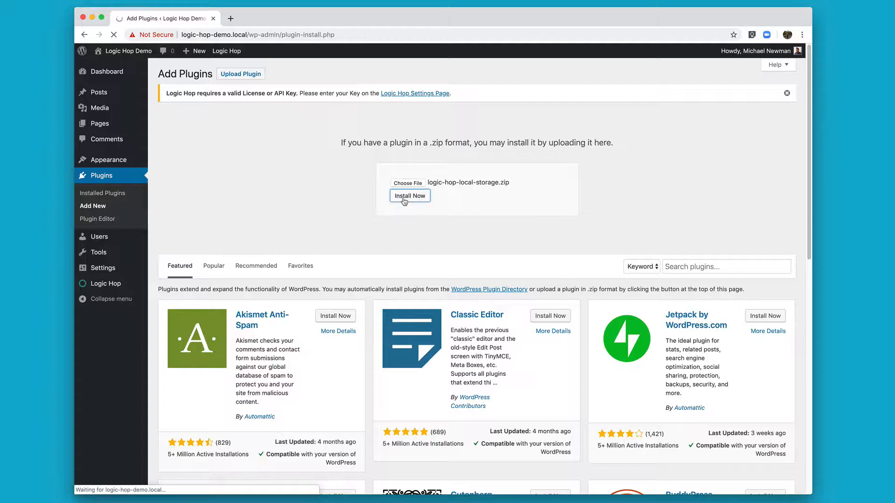
click(409, 196)
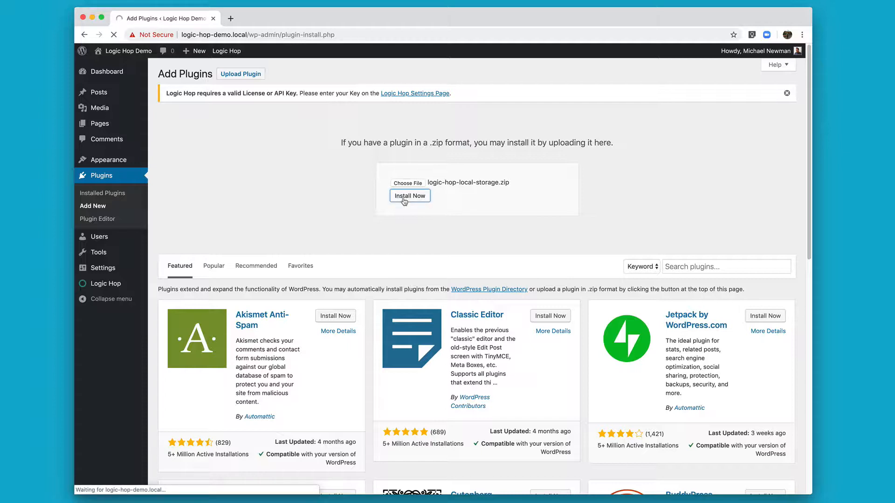
click(410, 196)
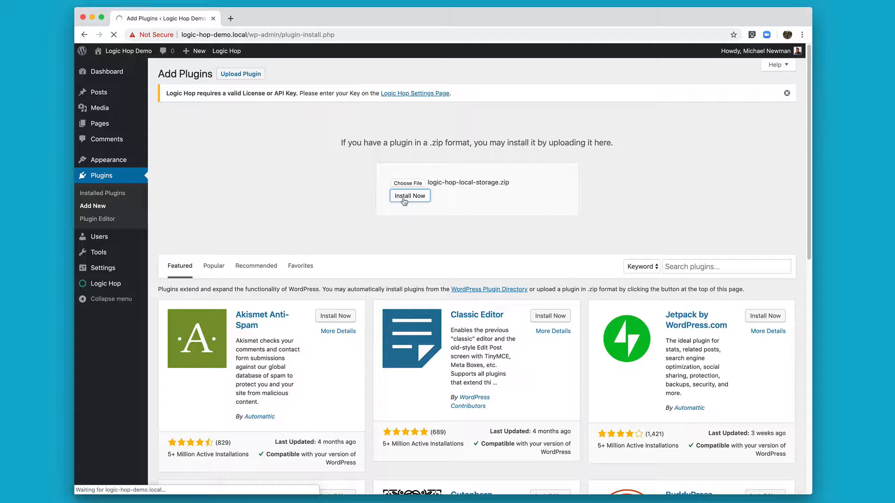
click(409, 196)
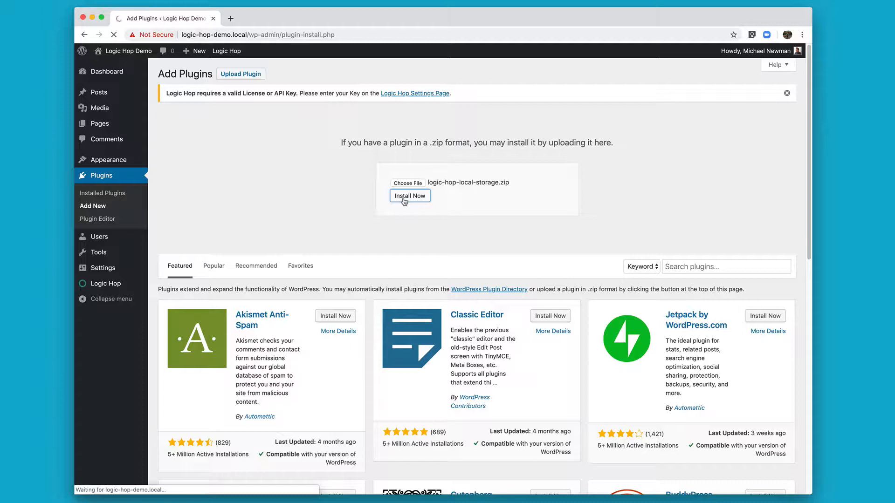
click(409, 196)
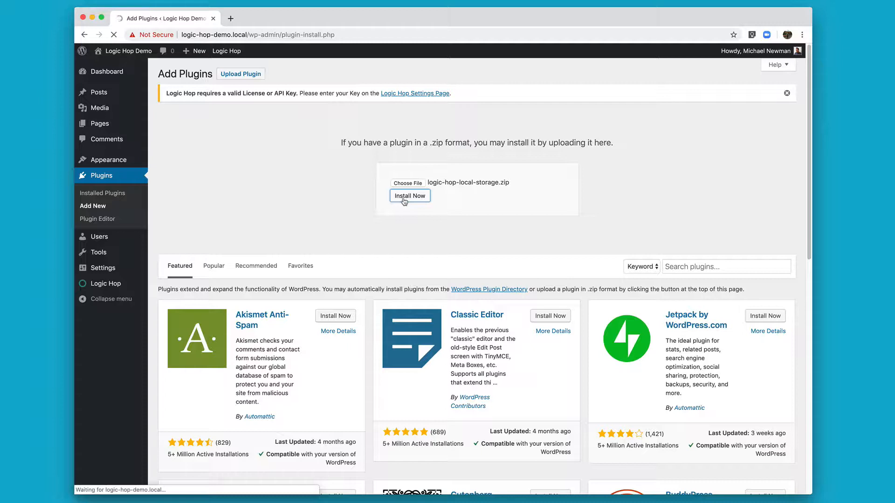
click(409, 195)
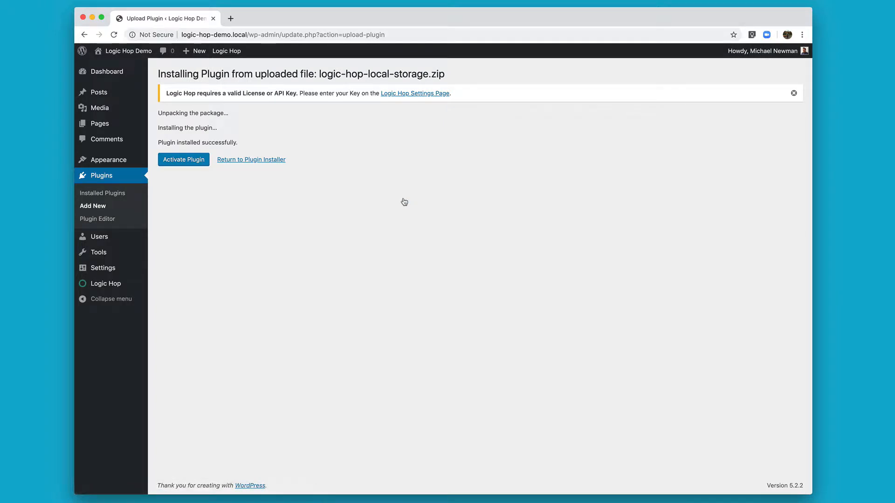
mouse_move(378, 195)
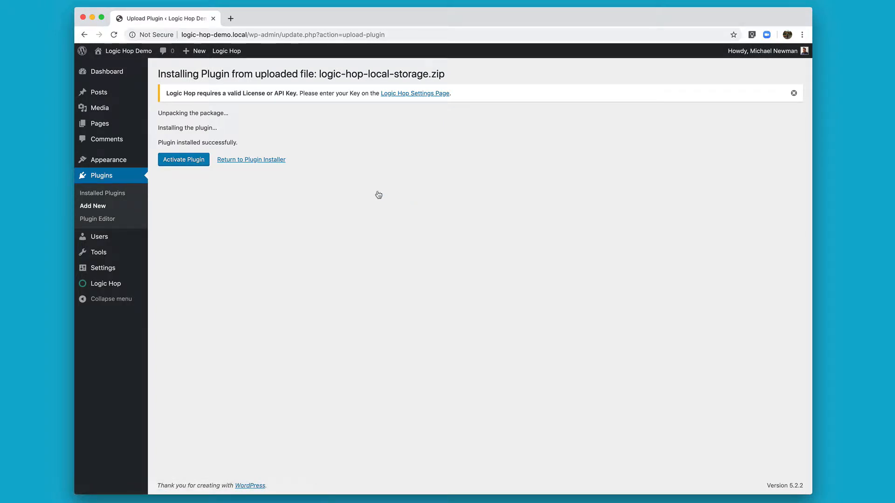
Step: Activate the logic-hop-local-storage add-on from the install results page
click(183, 159)
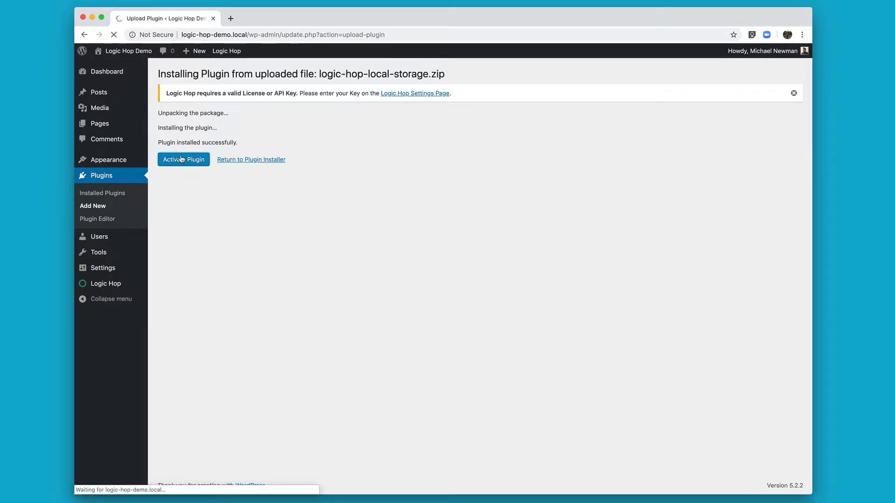
click(183, 159)
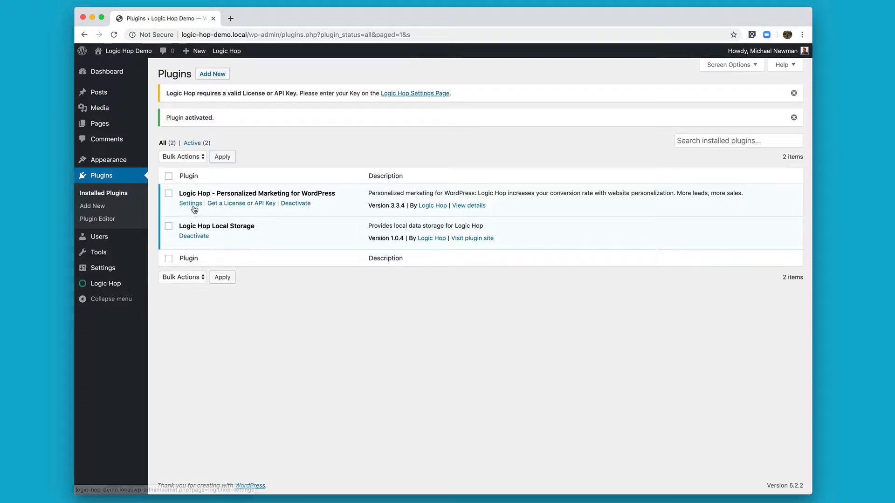
Step: Open Logic Hop Settings from the Plugins list and scroll down the page
click(191, 203)
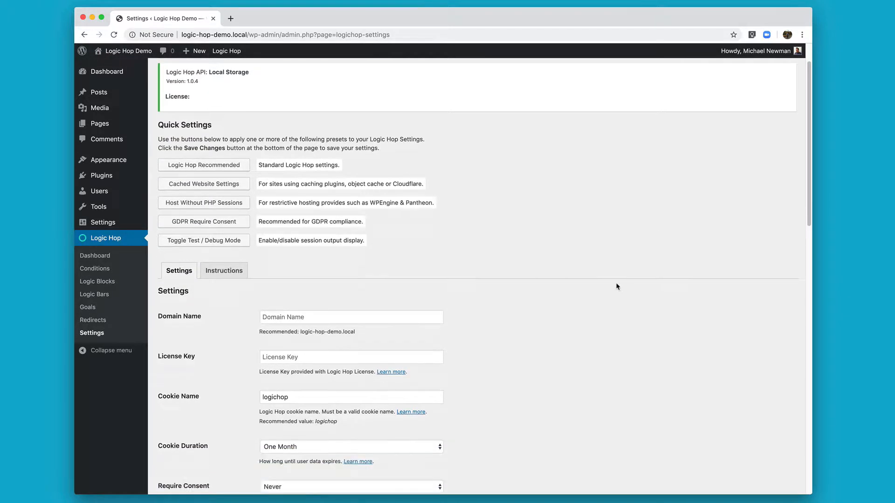
scroll(down, 3)
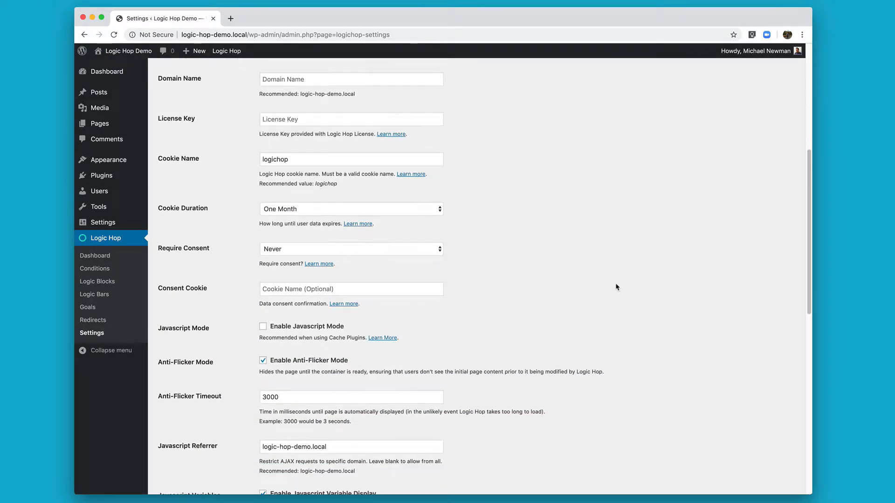
scroll(down, 3)
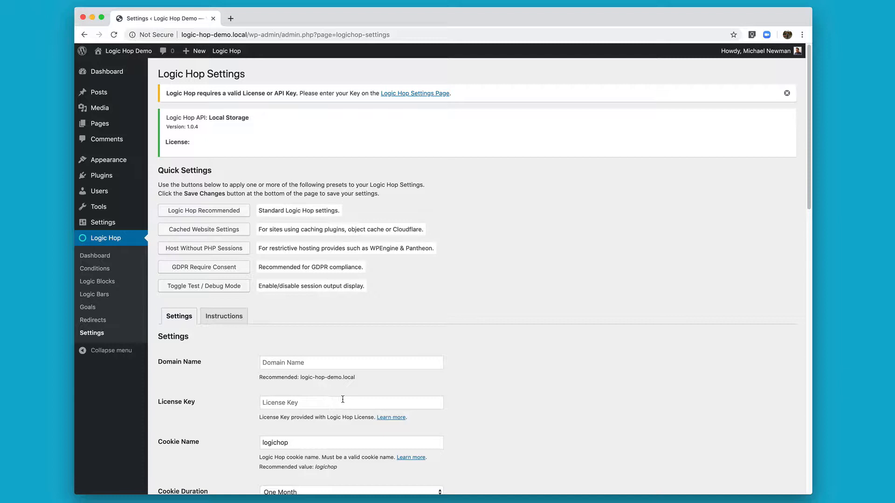
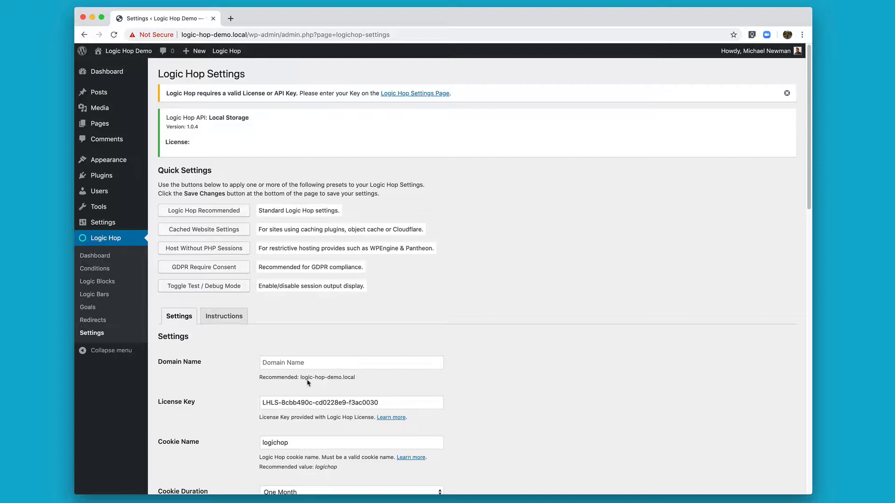
double_click(307, 377)
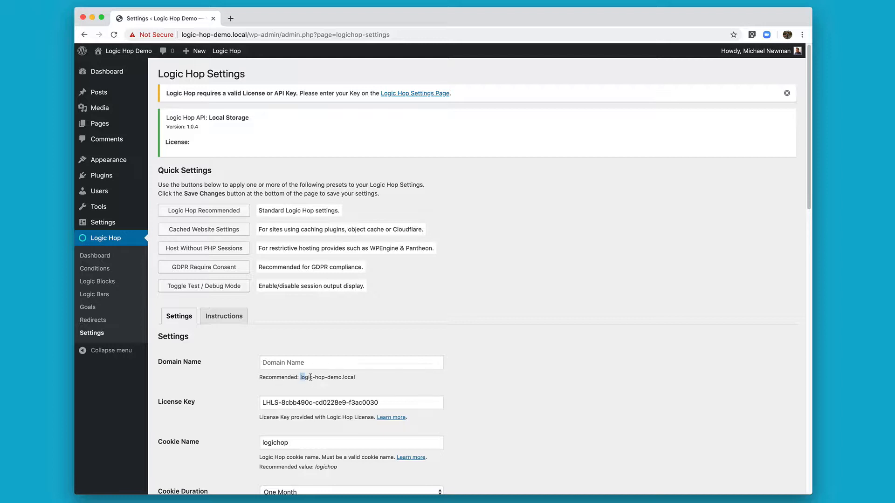
text(logic-hop-demo.local)
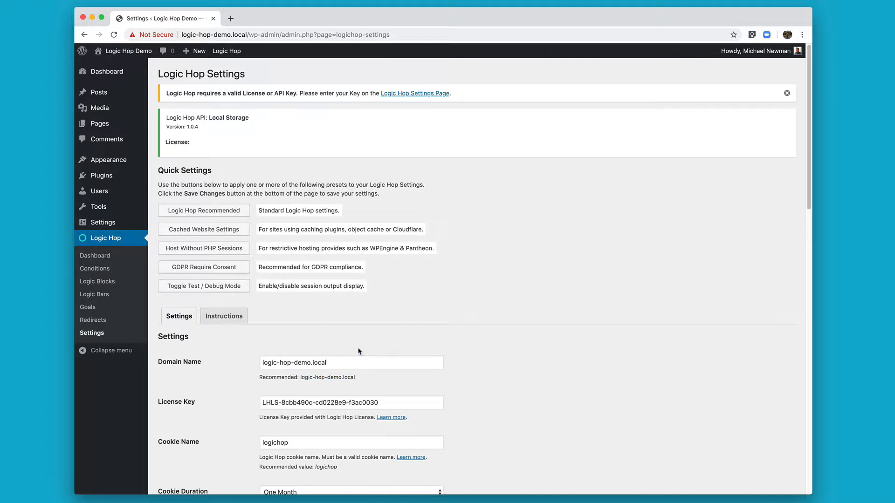
mouse_move(228, 214)
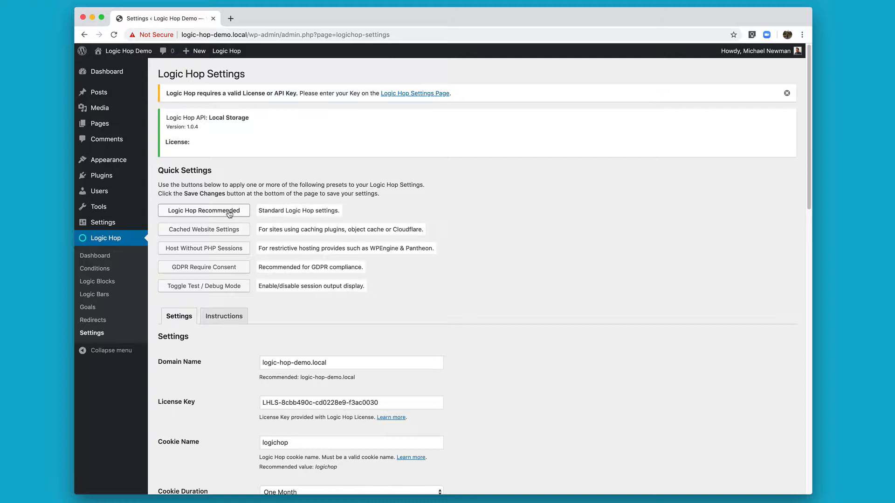
Step: Apply the Logic Hop Recommended preset, confirm the alert, and save the settings
click(204, 210)
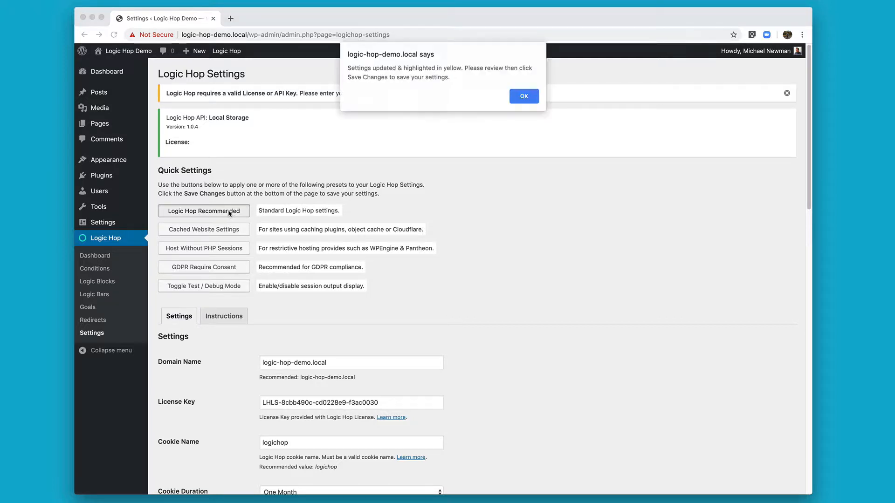
click(523, 97)
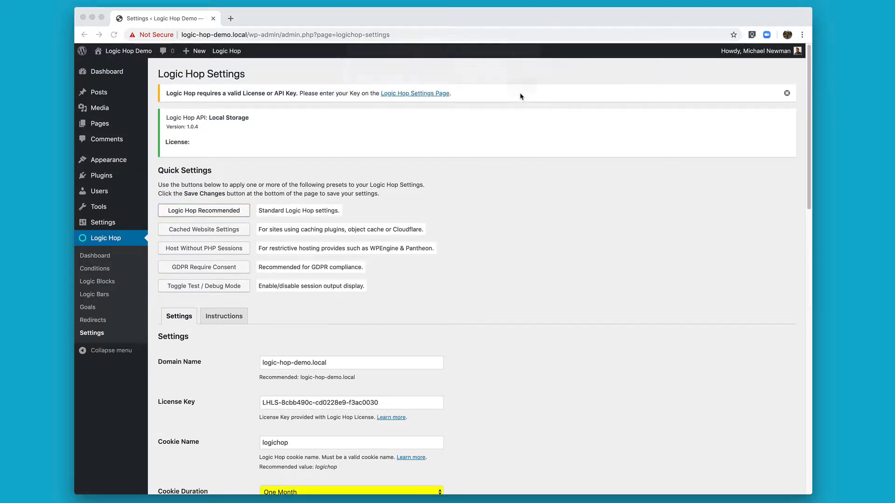
click(203, 210)
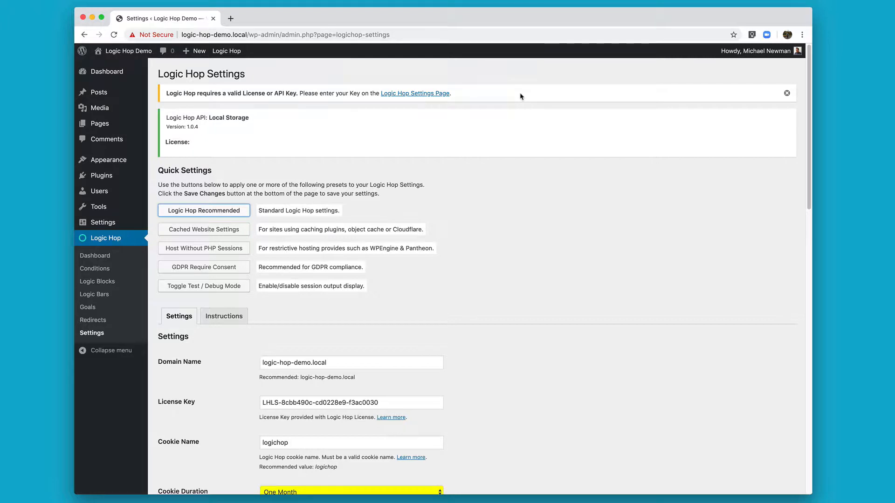
scroll(down, 3)
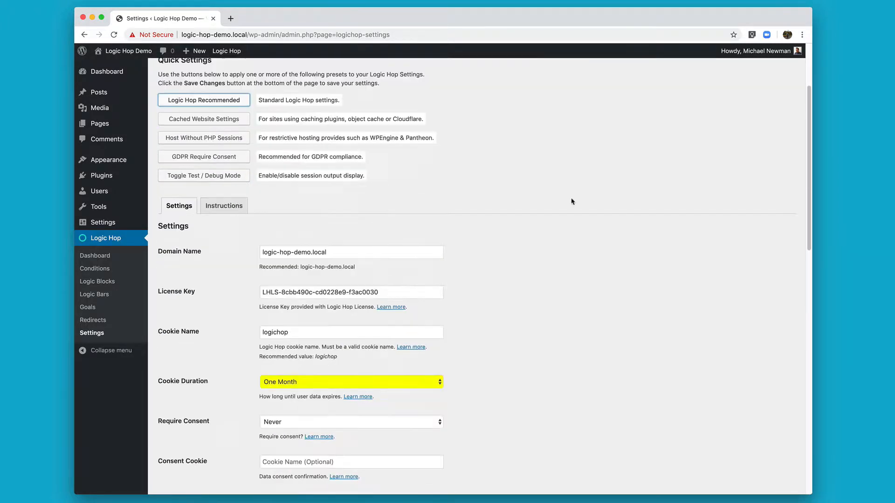
scroll(down, 3)
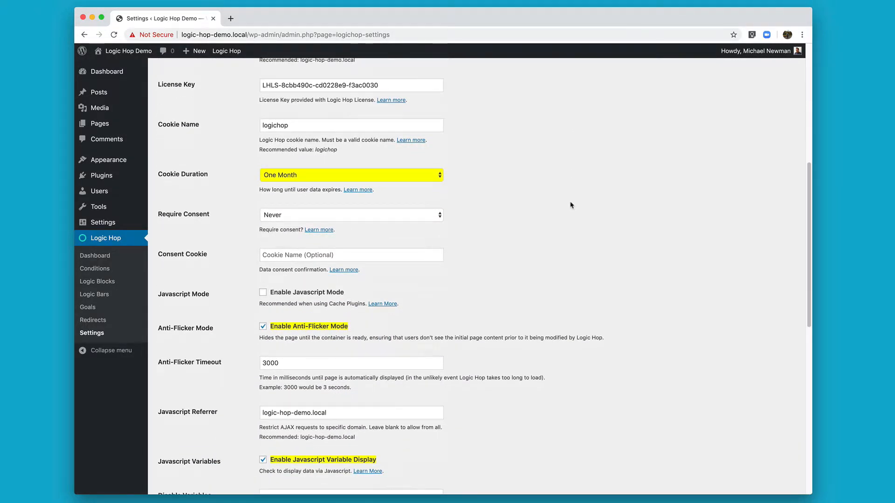
scroll(down, 3)
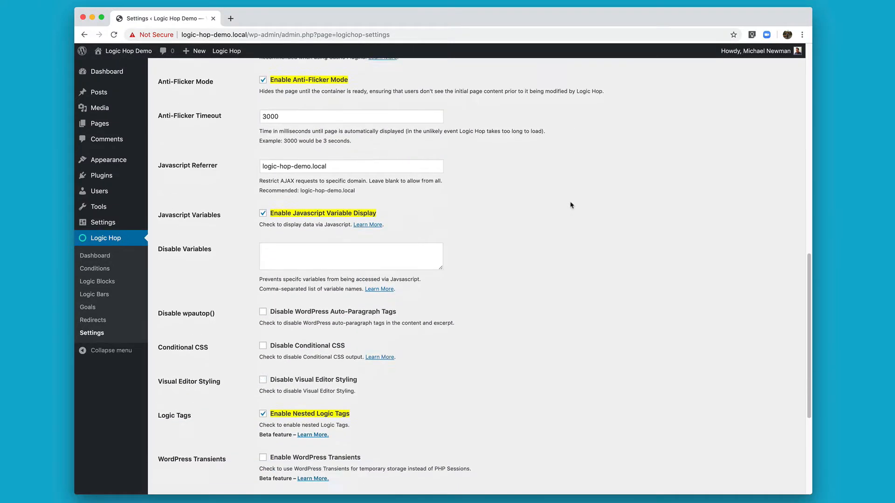
scroll(down, 3)
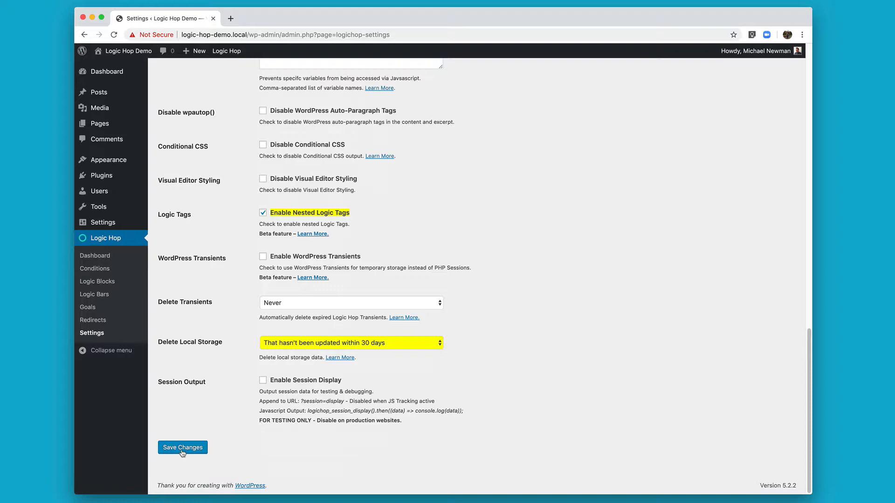
click(183, 448)
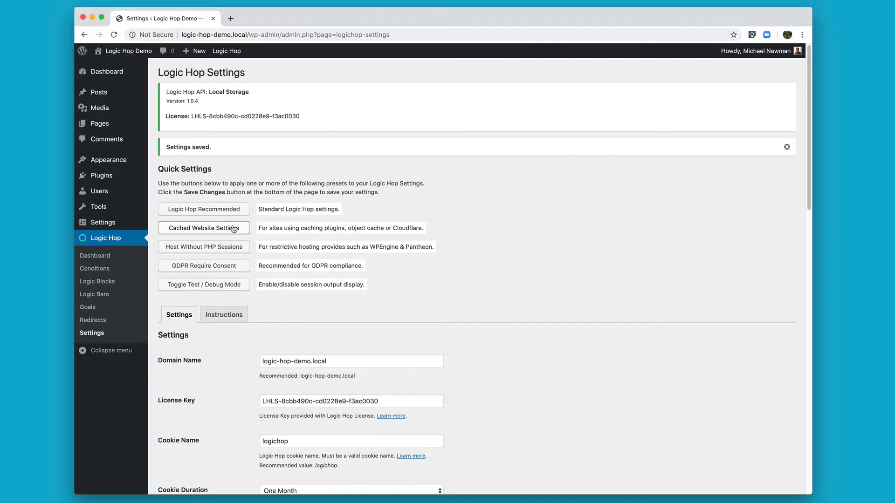
mouse_move(399, 270)
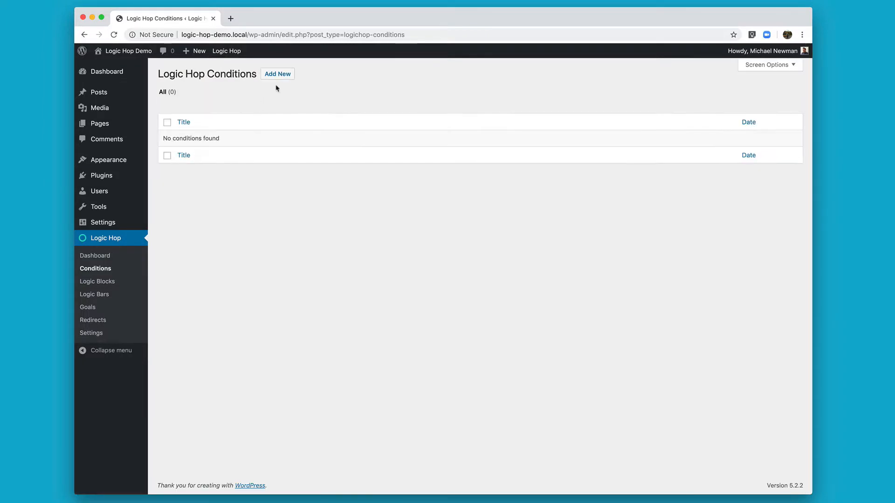
Step: Create a new condition titled 'UTM Content is Awesome' and choose its condition type
click(277, 73)
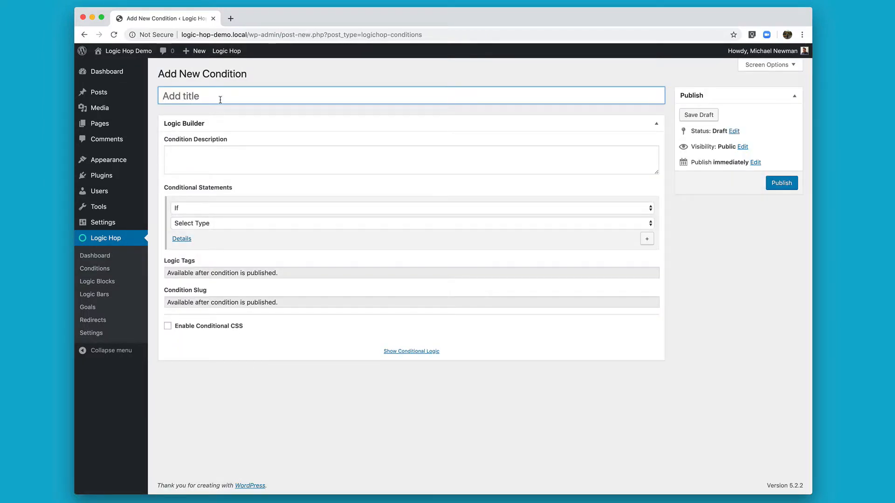
text(UTM Content is Awesome)
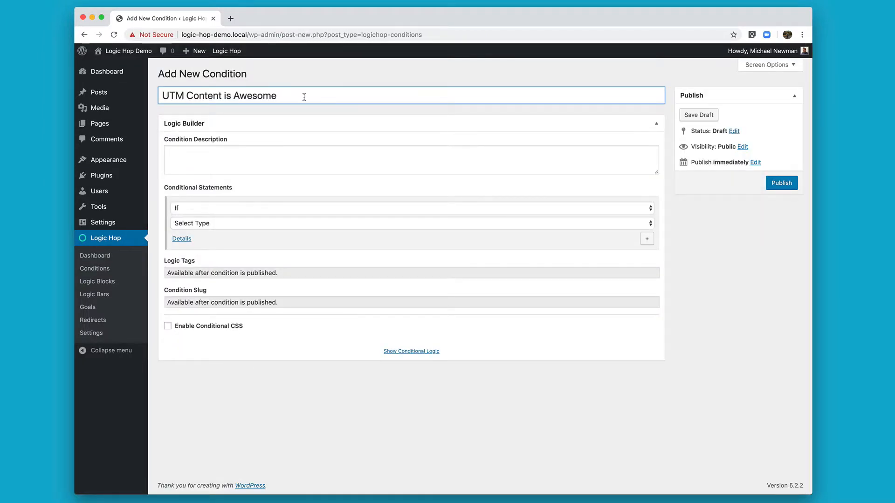
mouse_move(315, 130)
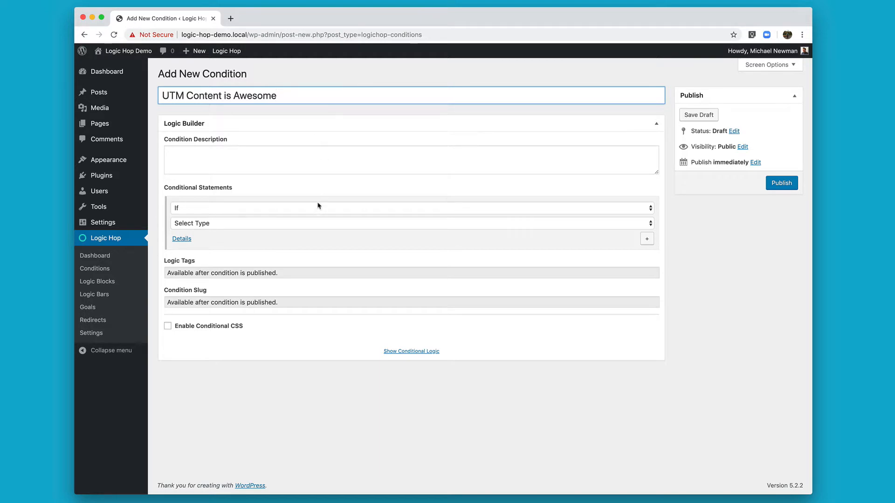
click(411, 224)
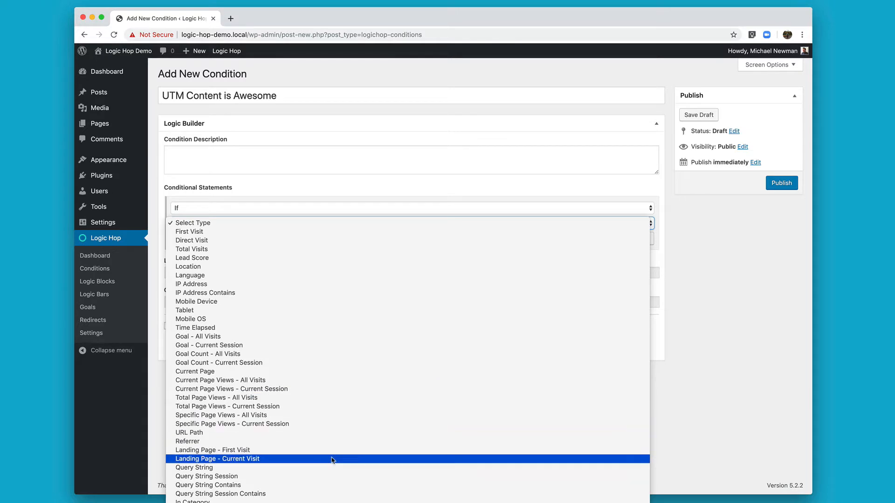
click(194, 468)
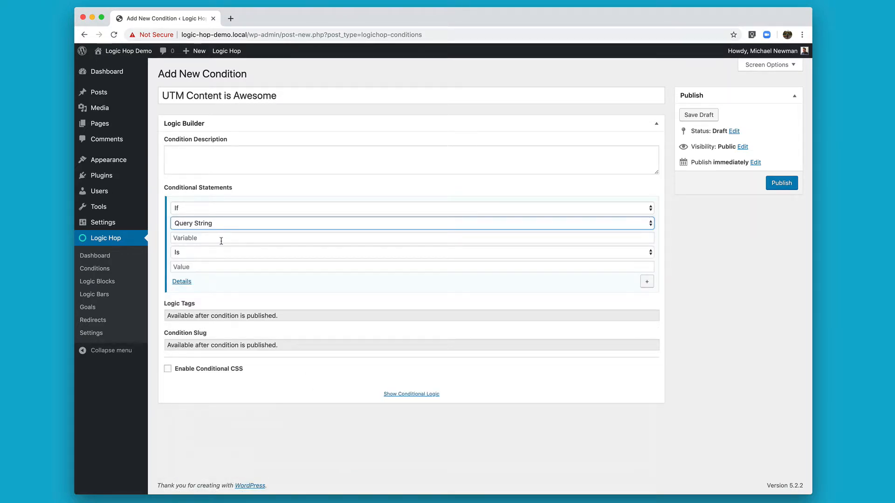
Step: Match utm_content case-insensitively to 'awesome' and publish the condition
text(utm_content)
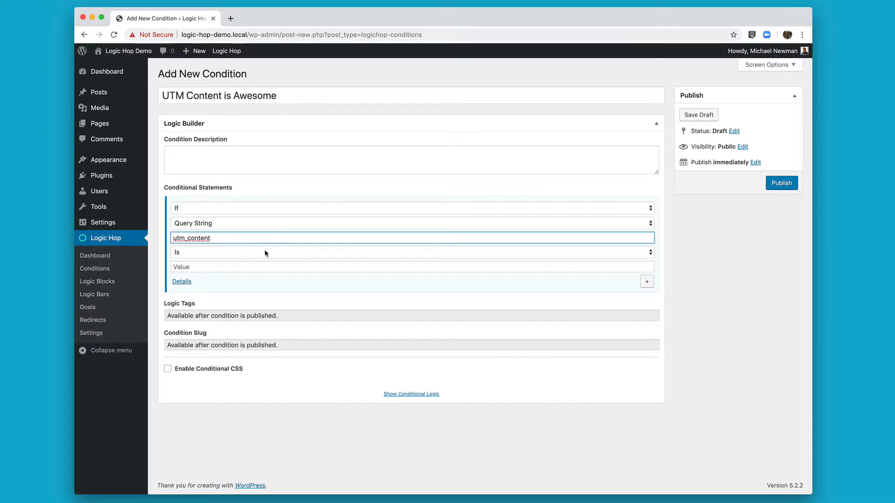
click(410, 252)
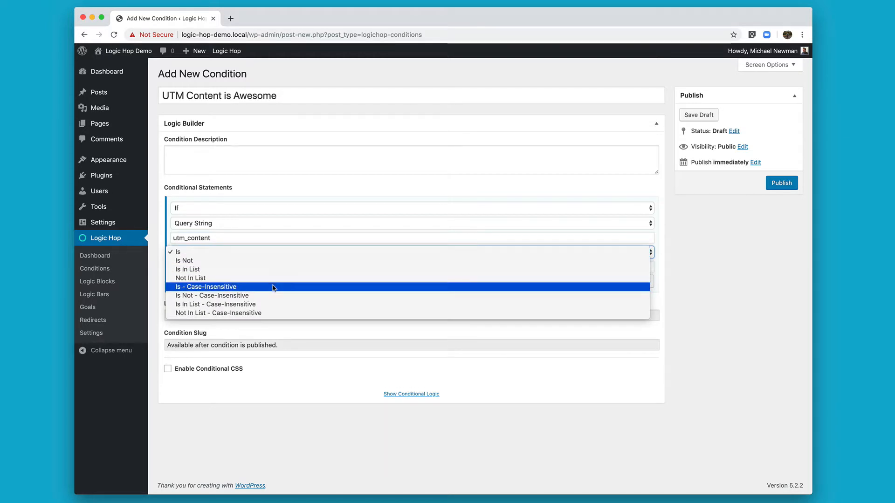
click(205, 287)
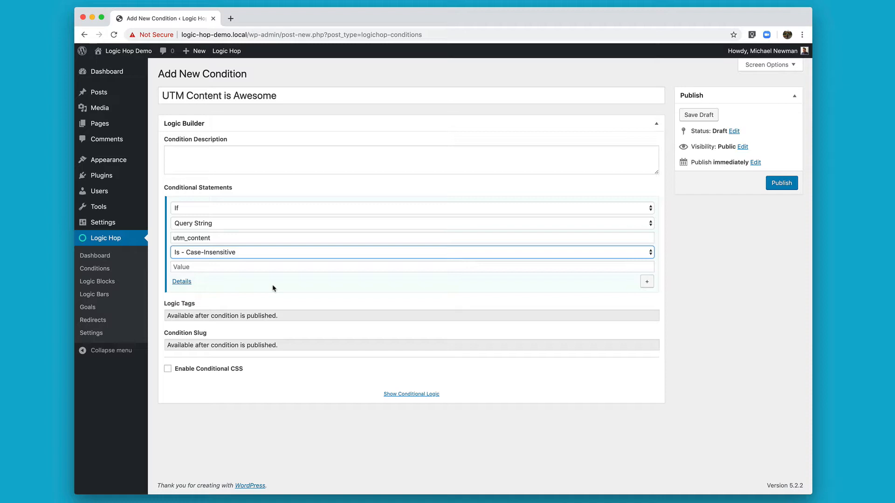
mouse_move(274, 283)
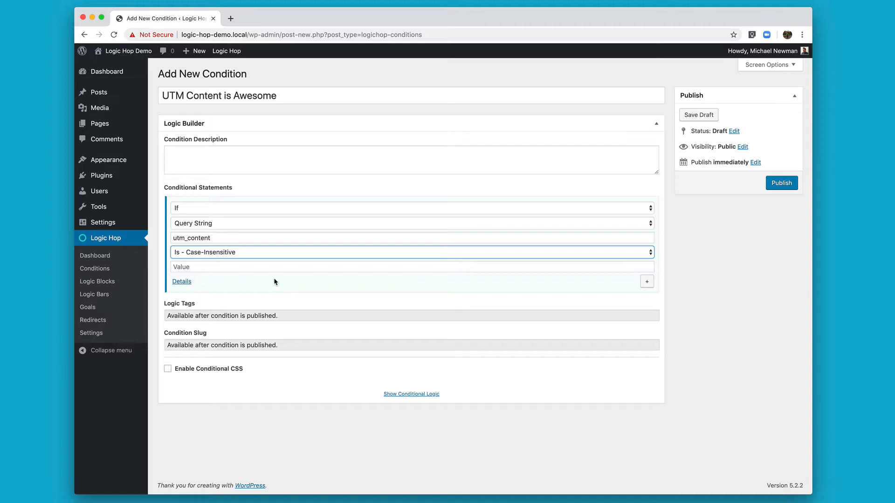
text(awesome)
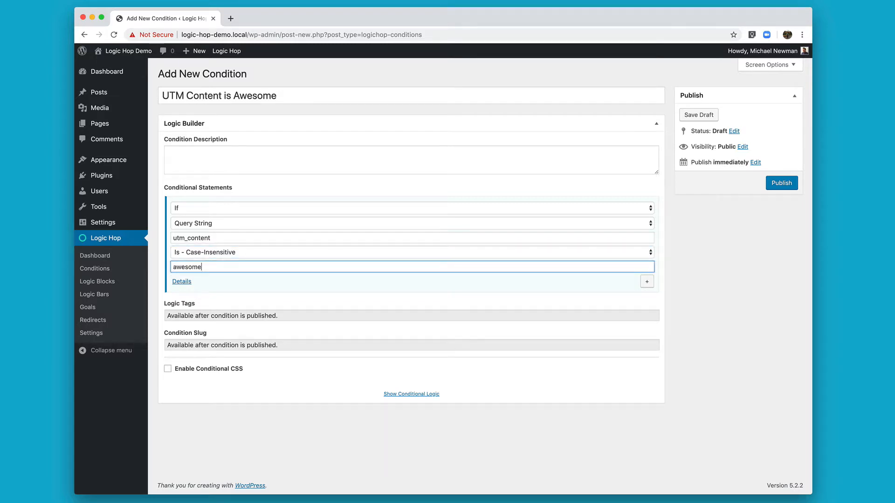
click(781, 183)
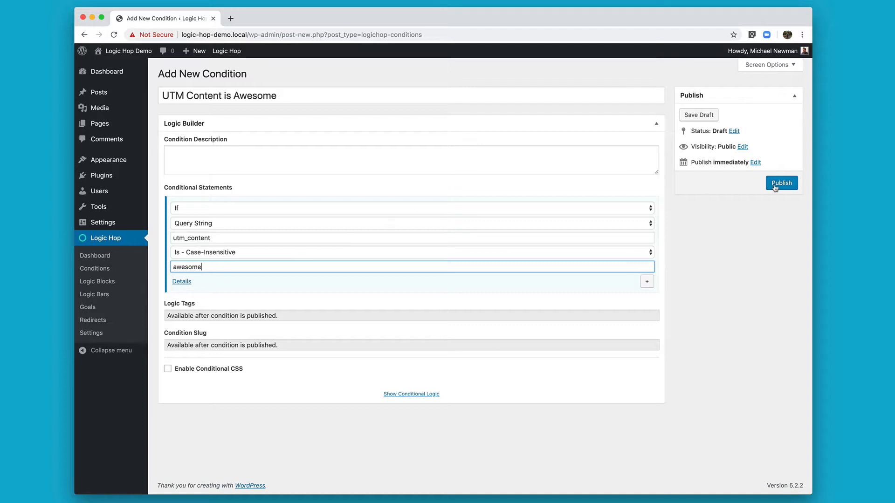
click(781, 183)
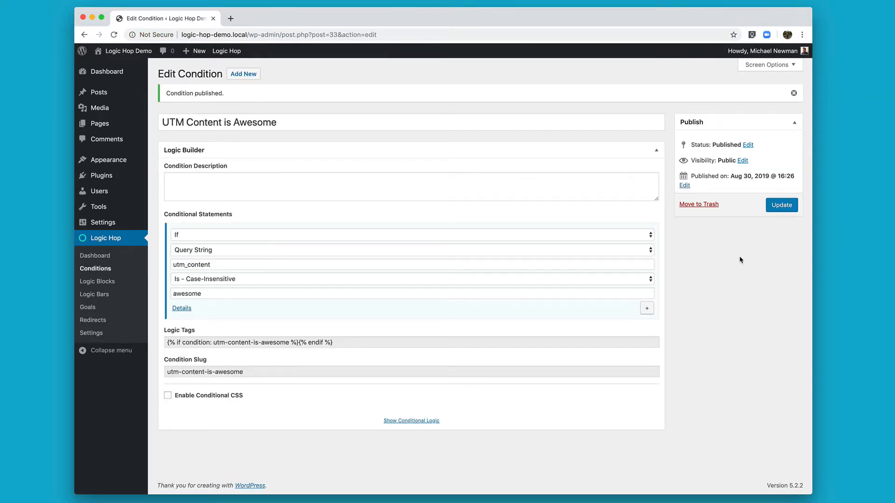
mouse_move(381, 218)
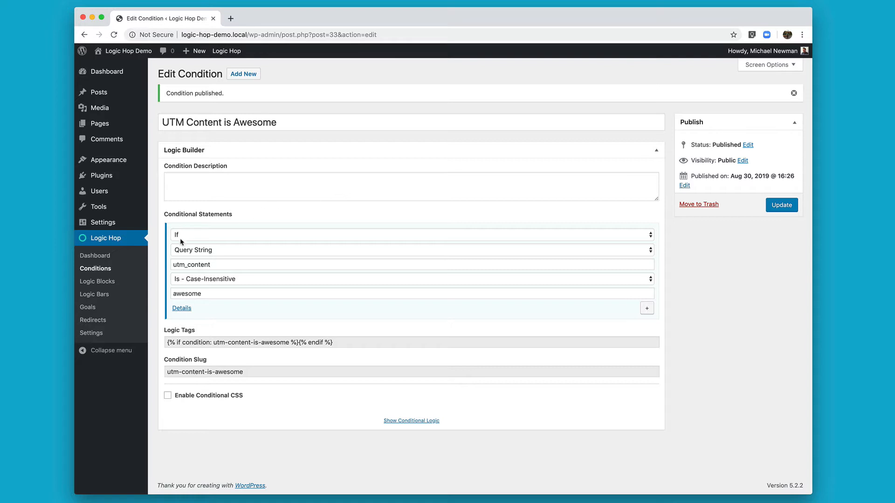
mouse_move(94, 295)
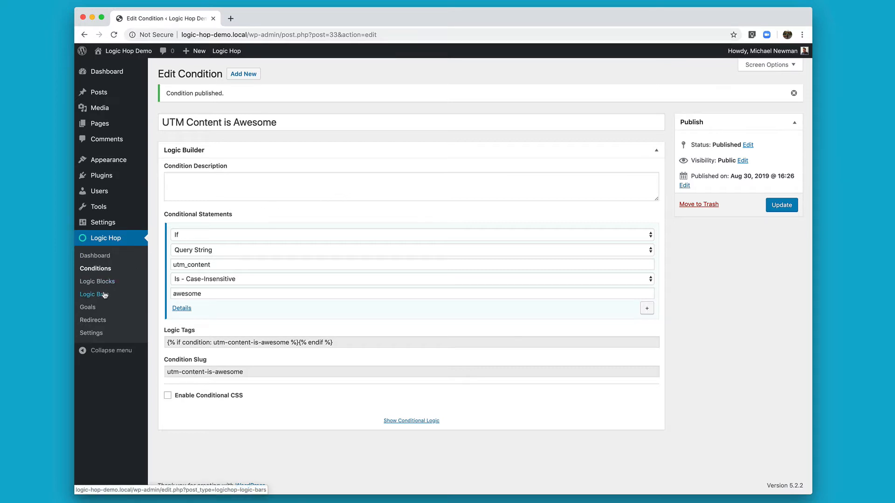
Step: Publish a 'Hello World' logic bar reading 'Everything is Awesome!' when UTM Content is Awesome
click(94, 295)
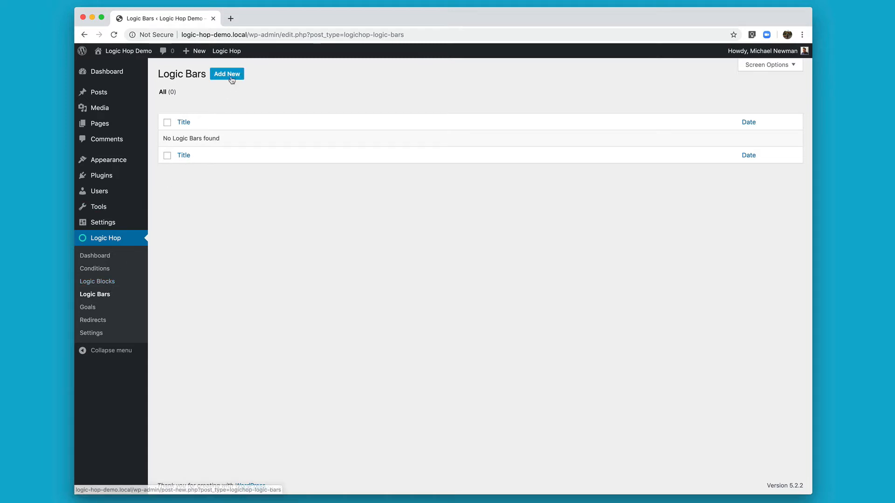
click(227, 74)
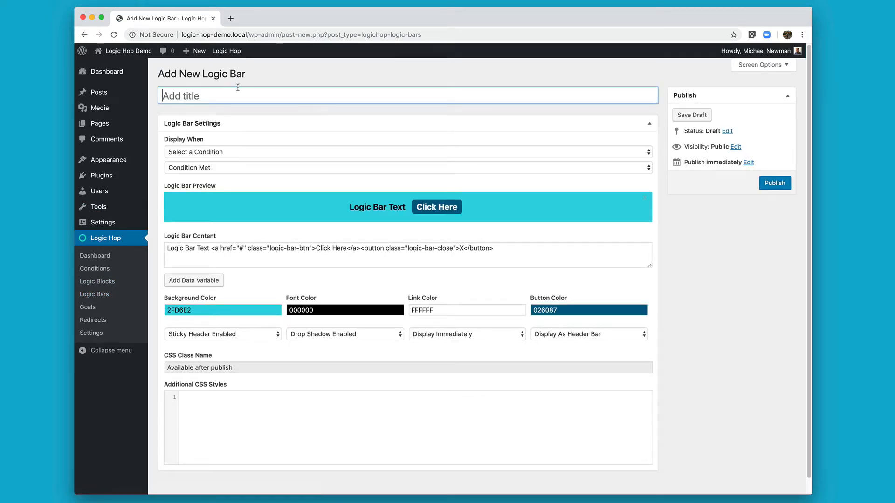
text(Hello World)
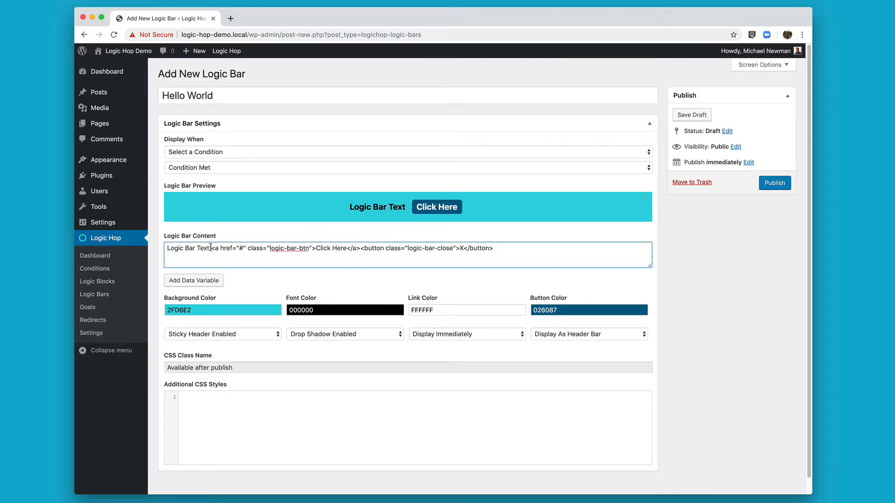
text(Everything is Awesome!)
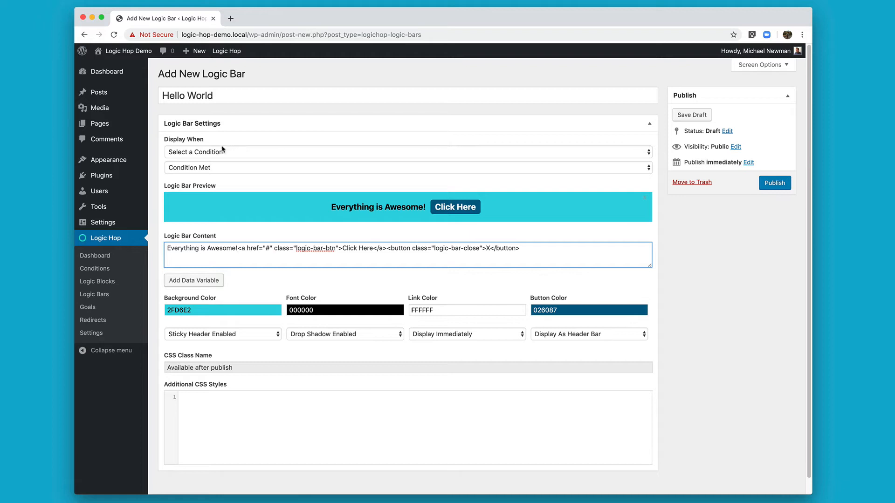
mouse_move(256, 152)
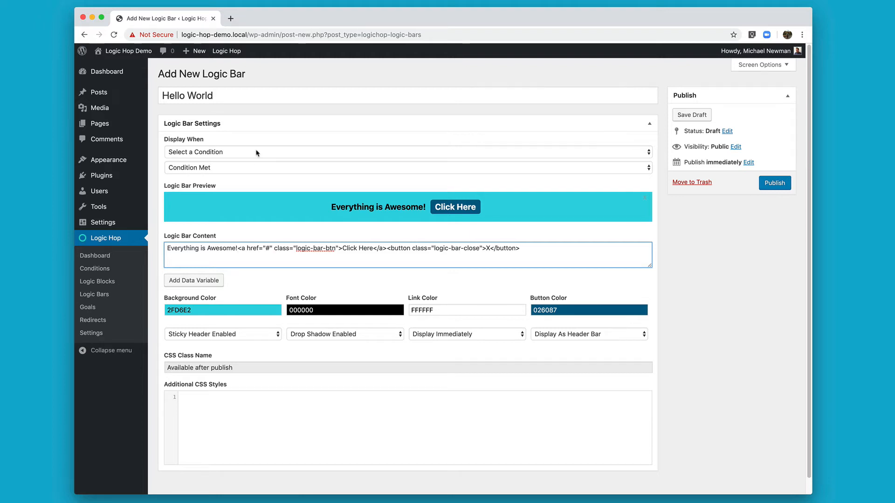
click(407, 152)
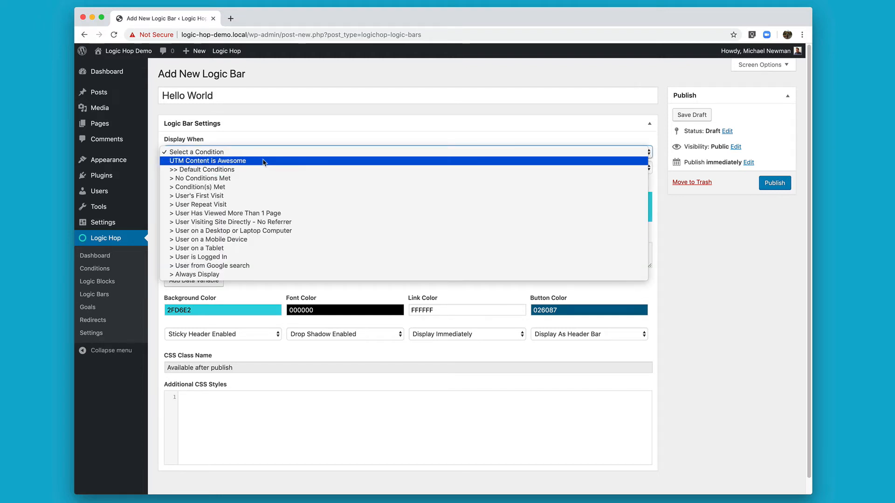
click(208, 160)
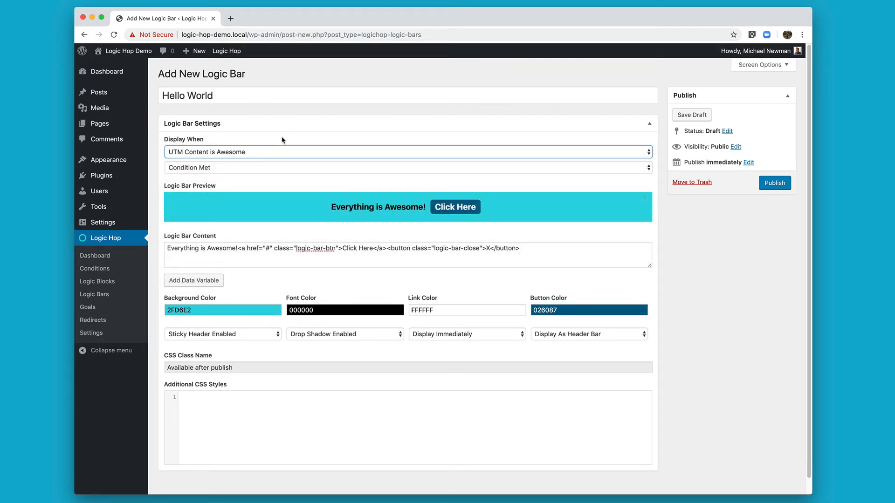
mouse_move(505, 111)
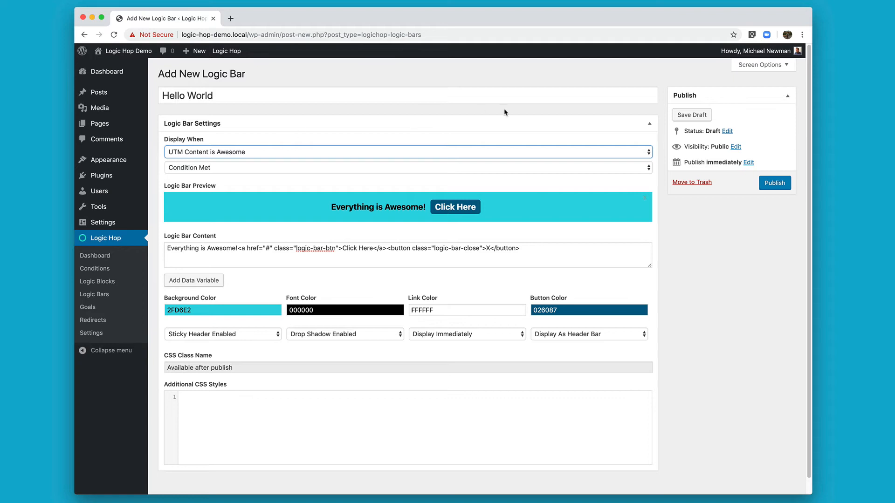
click(774, 183)
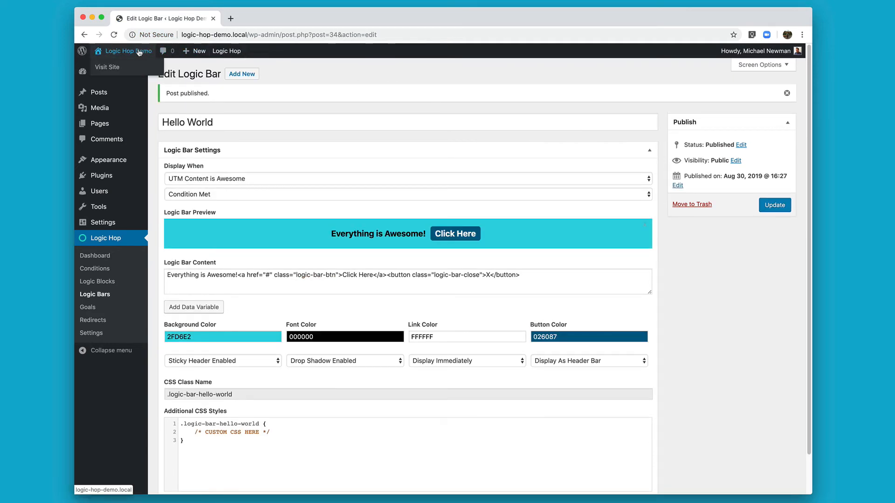
Step: Visit the Logic Hop Demo front page in a new tab and select its address bar
click(108, 66)
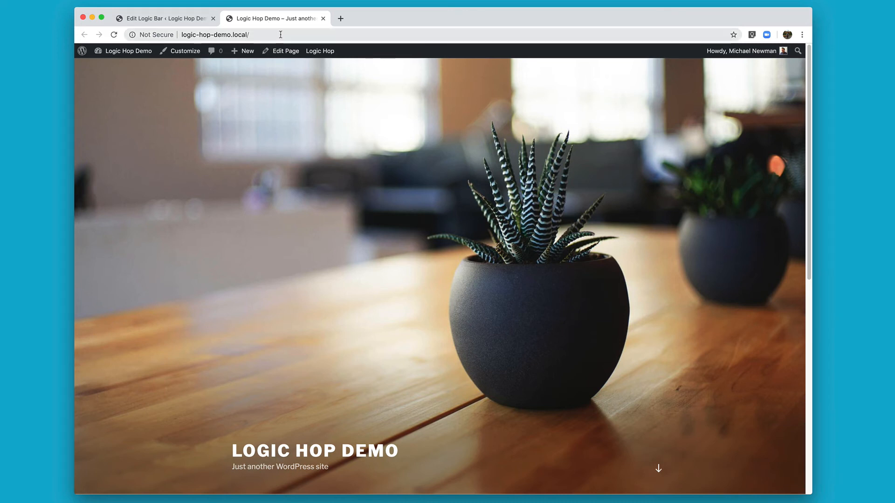
click(216, 34)
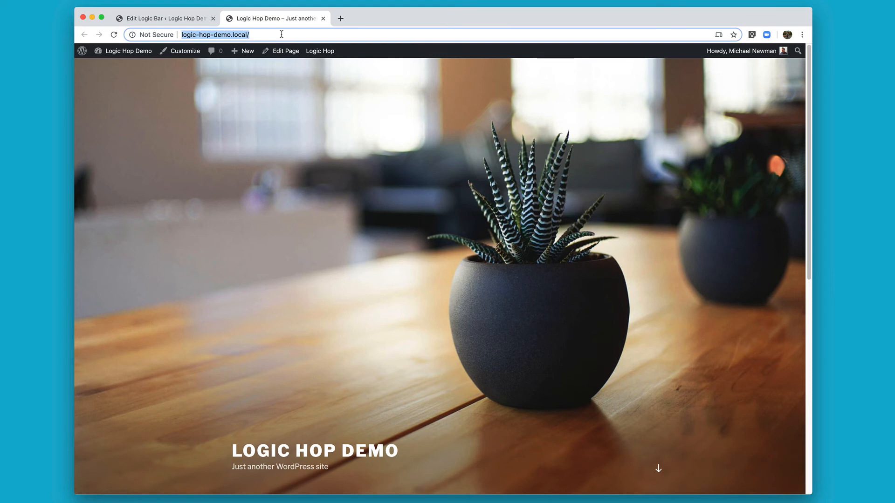